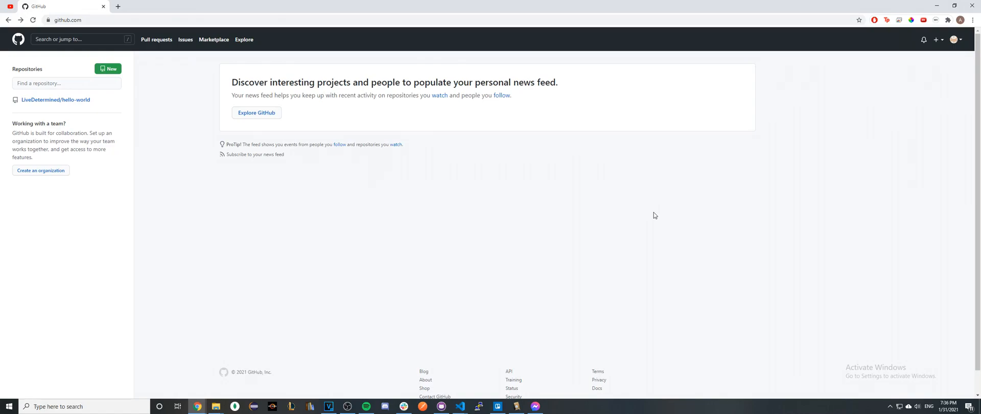
- Show the desktop's GitHub Website folder that holds the index HTML file
left_click(216, 407)
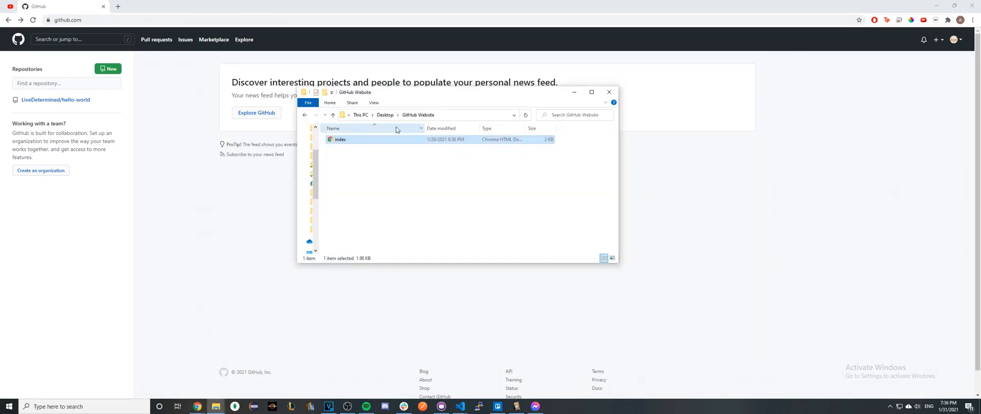
- Preview the local index.html in Chrome, showing the Hello, world! homepage
double_click(339, 139)
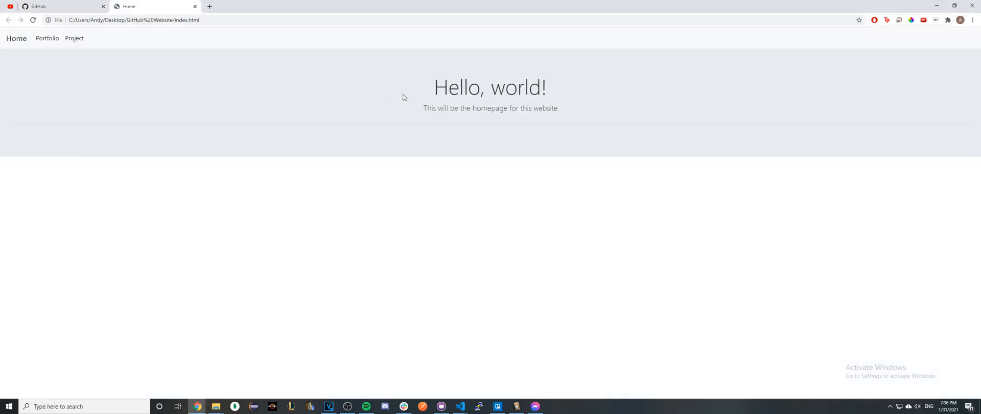
mouse_move(581, 128)
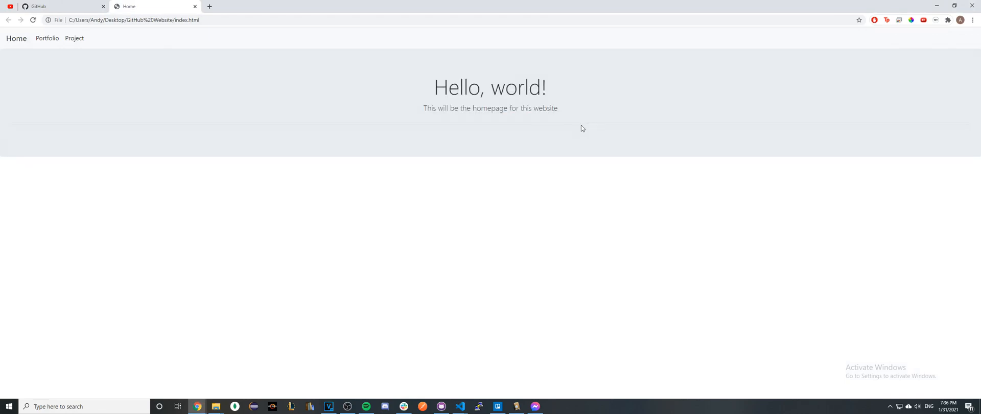
mouse_move(573, 123)
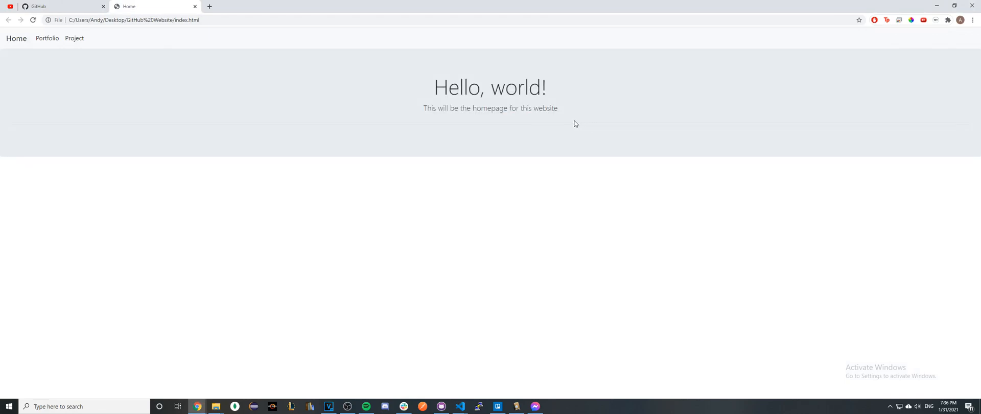
mouse_move(385, 81)
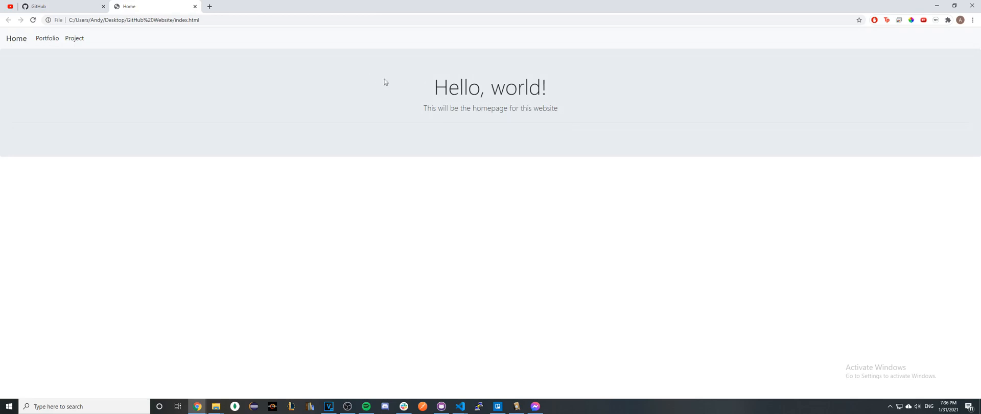
mouse_move(112, 52)
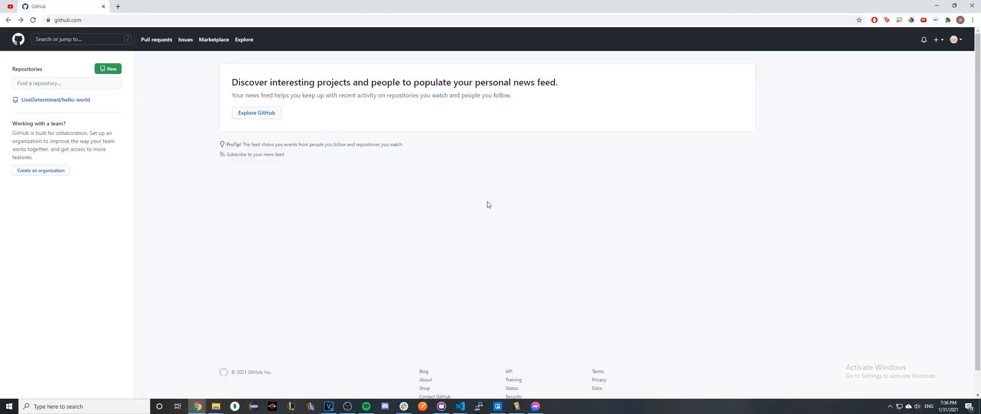
mouse_move(370, 68)
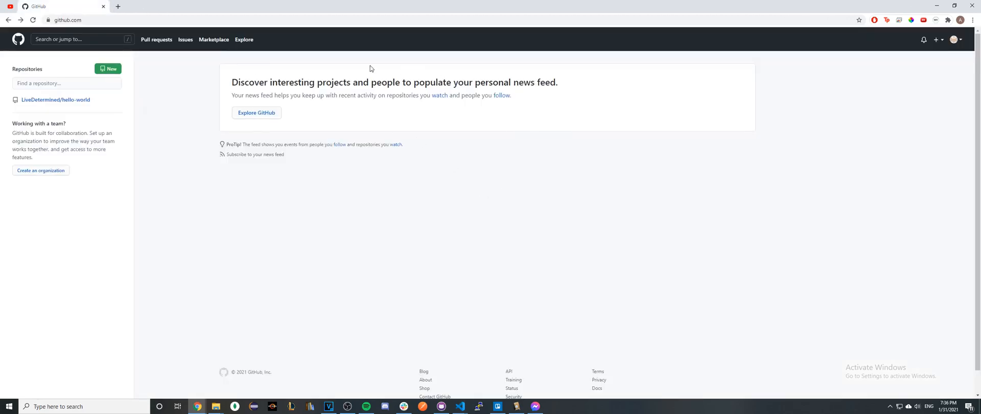
mouse_move(177, 118)
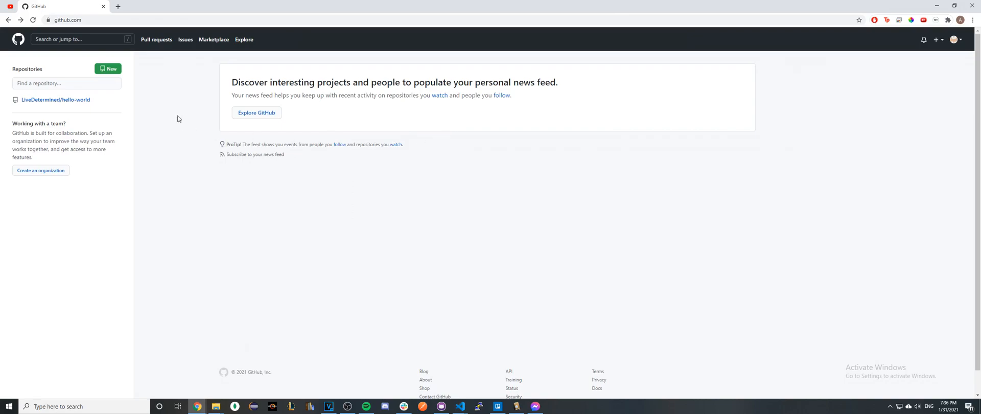
- Create a public repository named livedetermined.github.io with a README file included
left_click(107, 68)
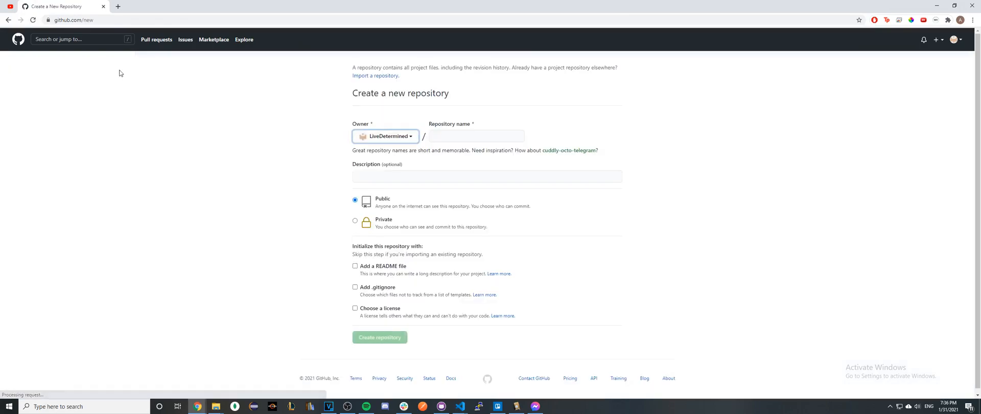
left_click(475, 136)
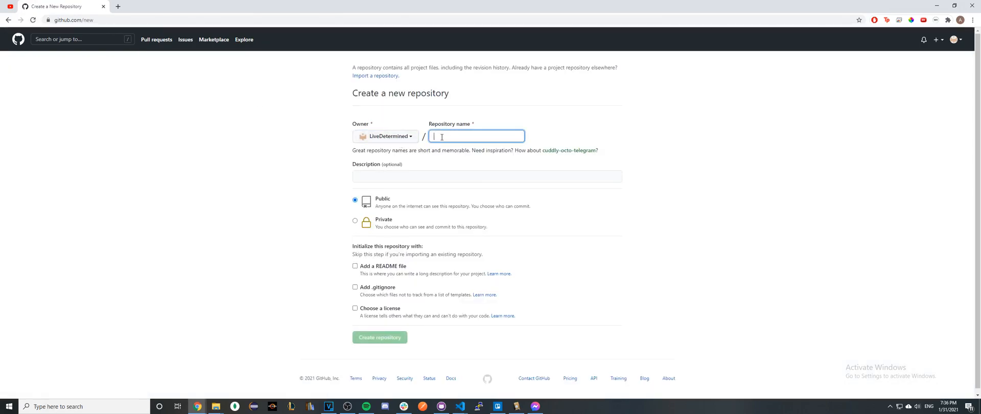
left_click(379, 337)
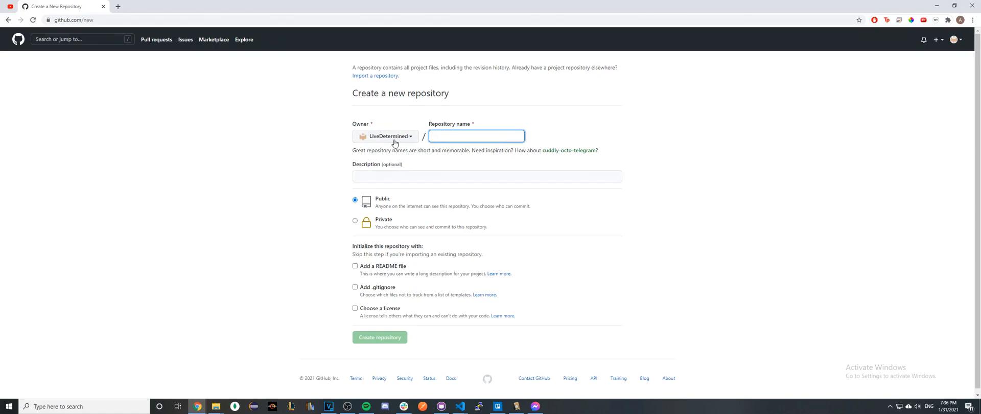
mouse_move(517, 170)
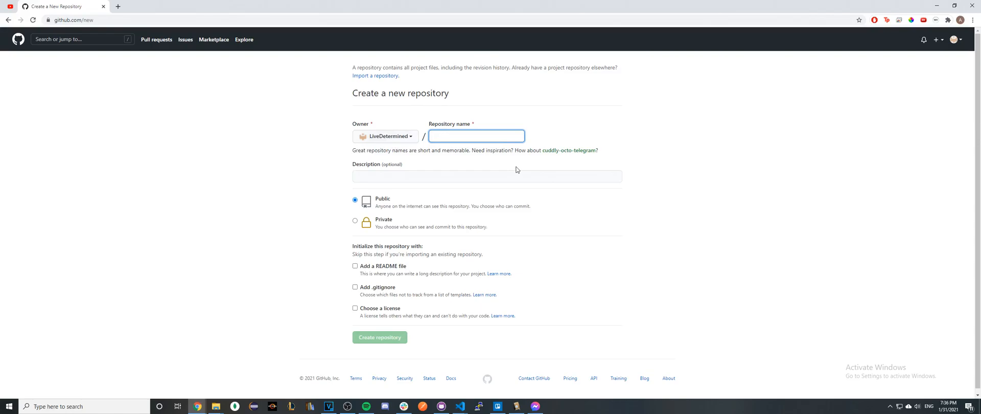
type("livedetermined.github.io")
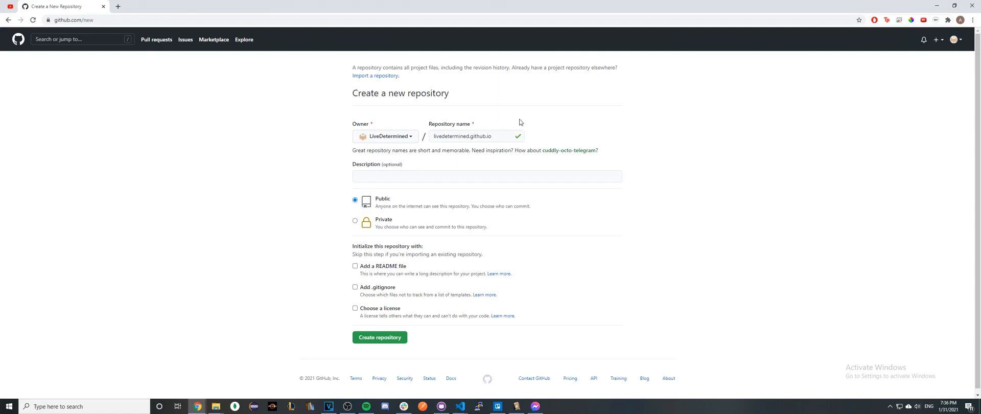
mouse_move(517, 197)
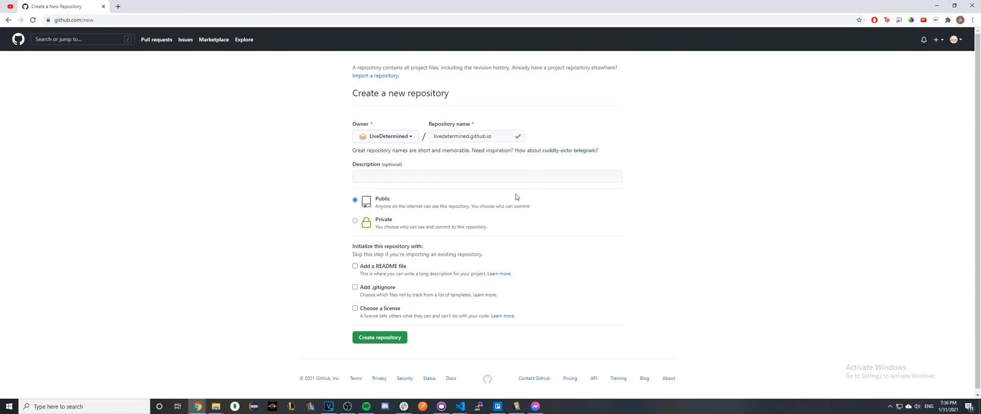
mouse_move(362, 270)
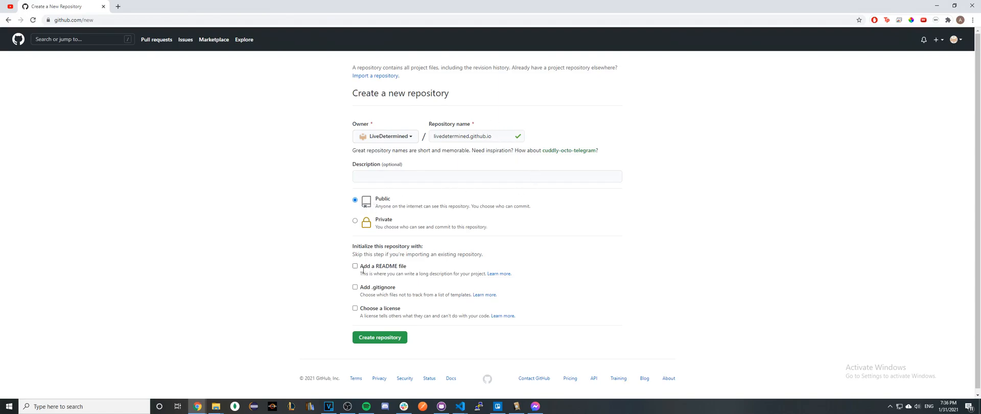
left_click(355, 266)
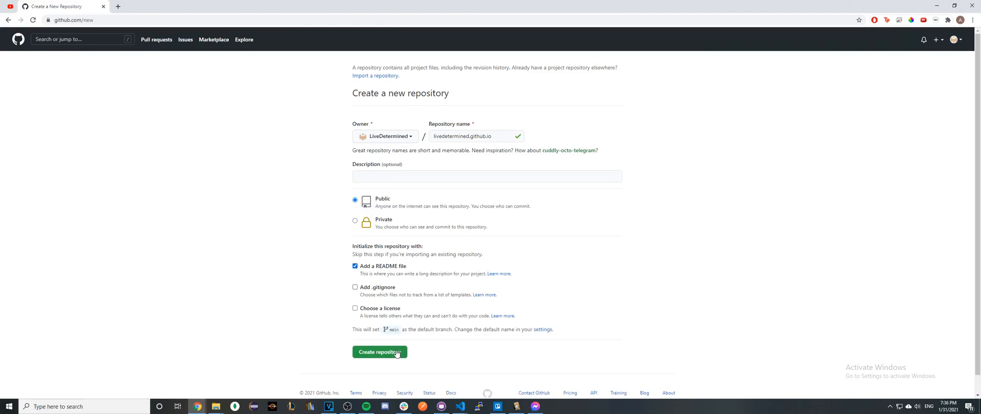
left_click(379, 351)
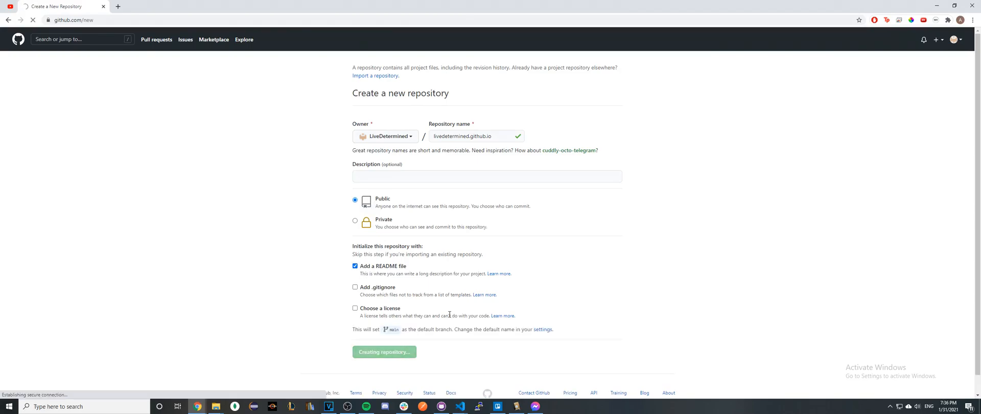
left_click(385, 351)
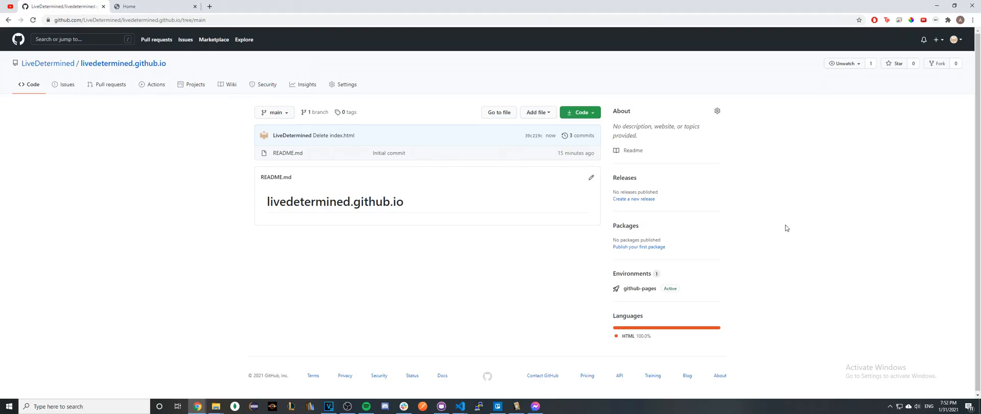
mouse_move(236, 359)
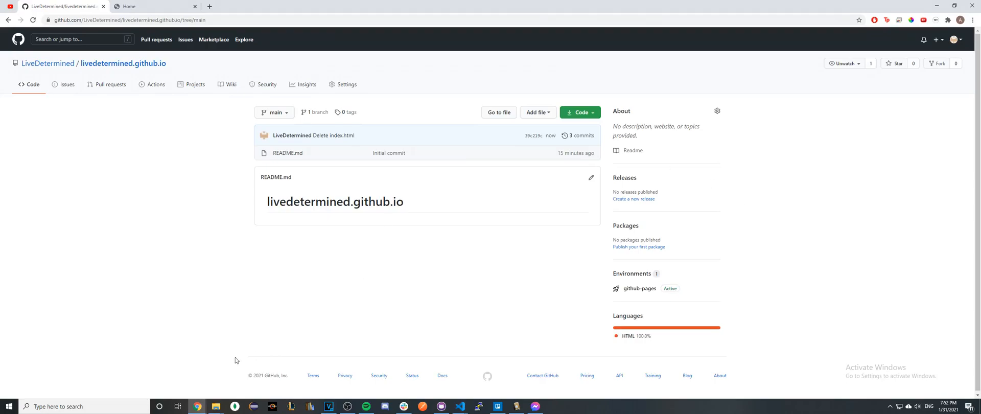
- Stage index.html for upload to the livedetermined.github.io repository
left_click(216, 407)
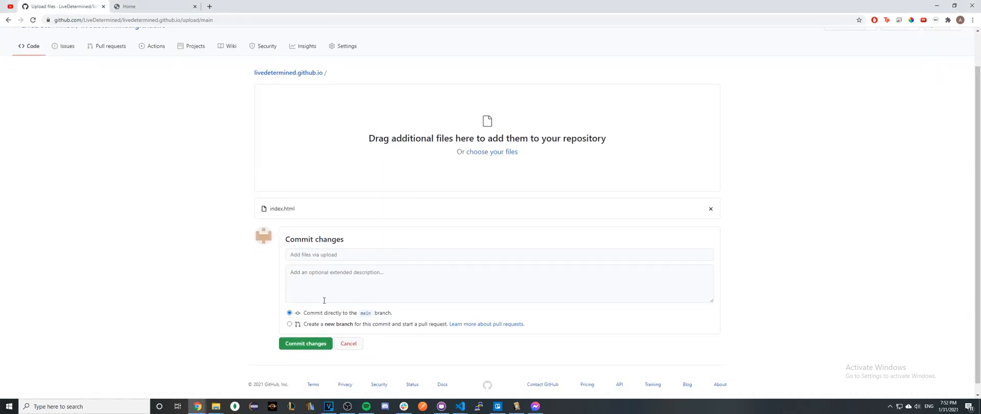
- Commit the uploaded index.html so it joins README.md in the repository
left_click(305, 343)
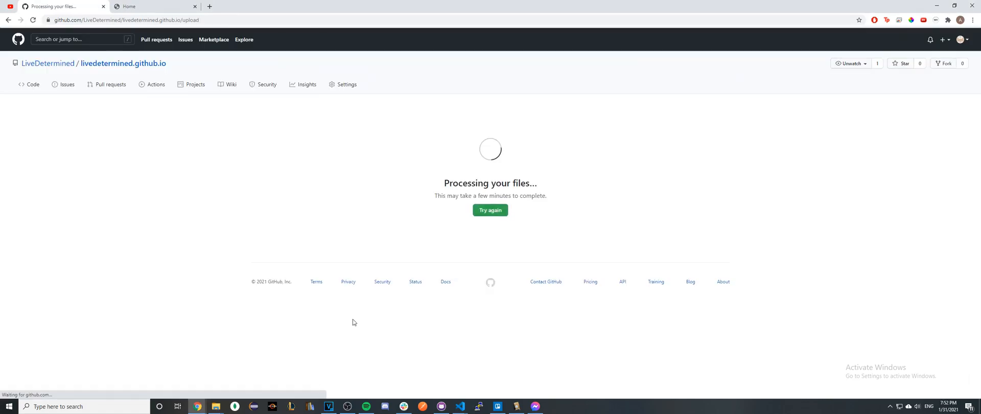
mouse_move(502, 175)
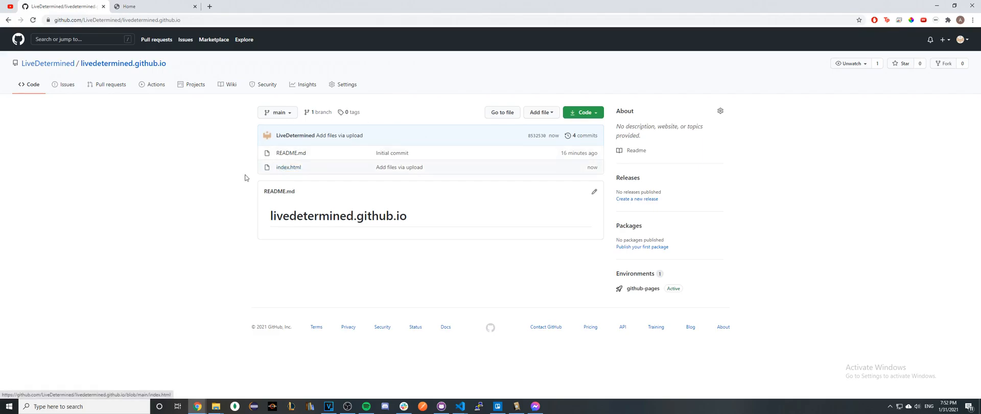
mouse_move(232, 169)
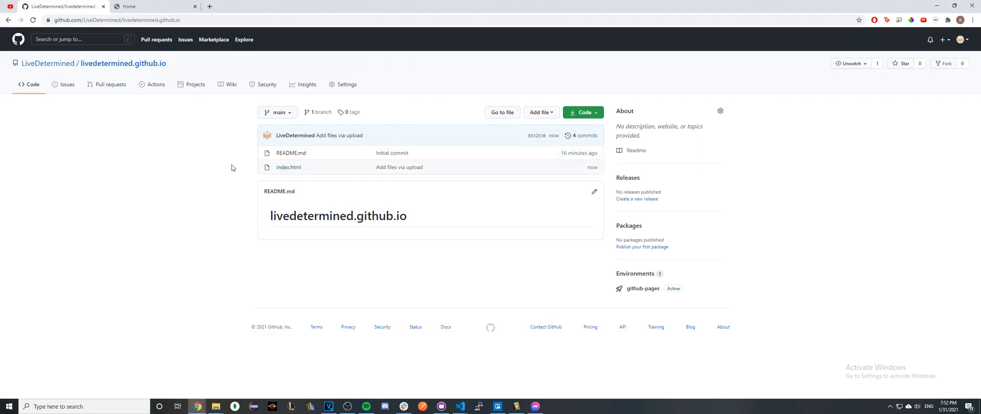
mouse_move(241, 153)
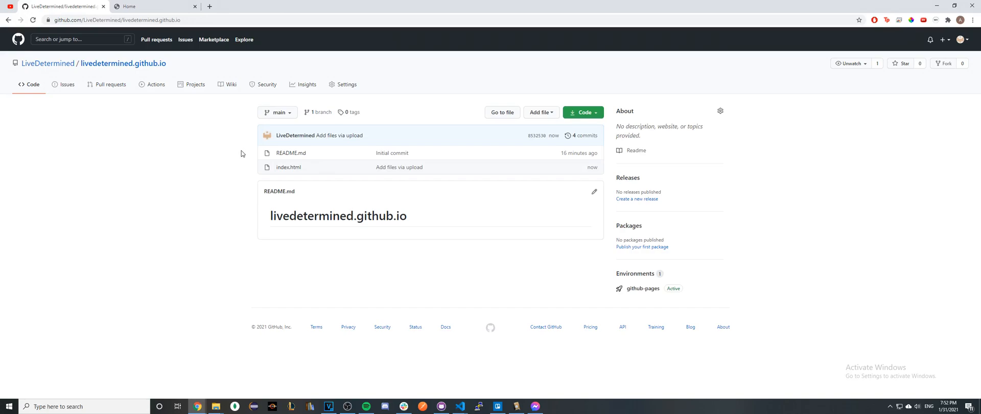
- Load the live livedetermined.github.io site showing the Hello, world! homepage
double_click(123, 64)
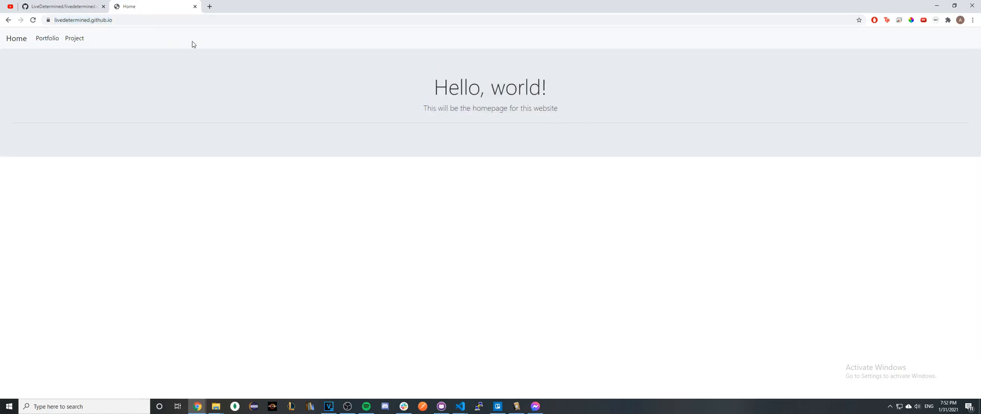
mouse_move(169, 32)
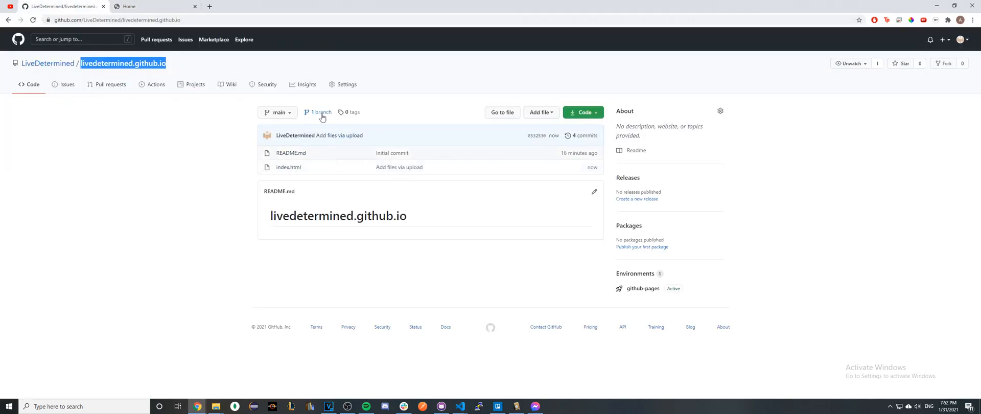
- Go to the Settings page of the livedetermined.github.io repository
left_click(399, 167)
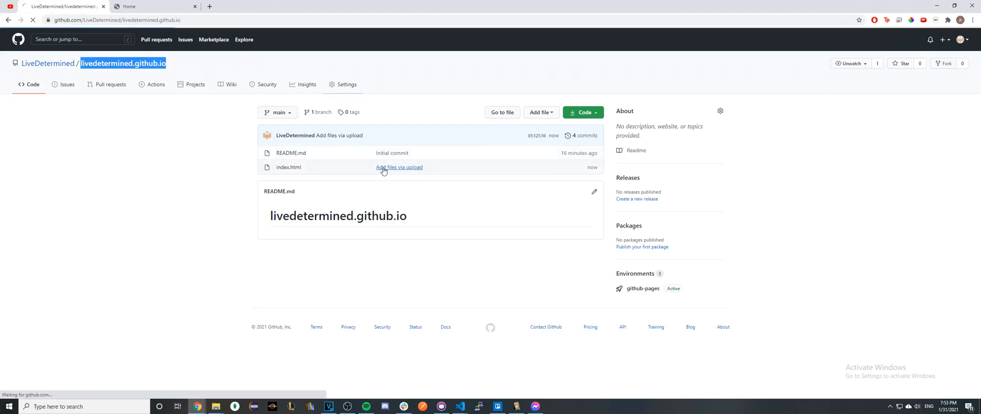
left_click(347, 85)
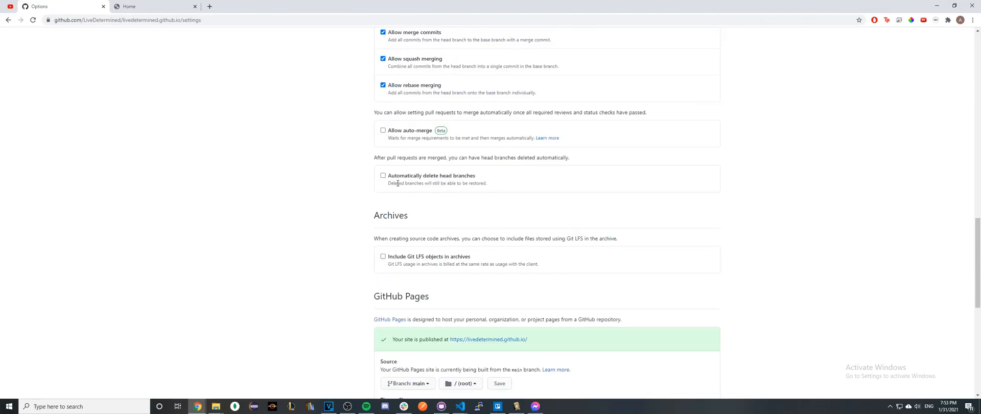
- Scroll to the GitHub Pages section showing the site published at livedetermined.github.io
scroll("down", 3)
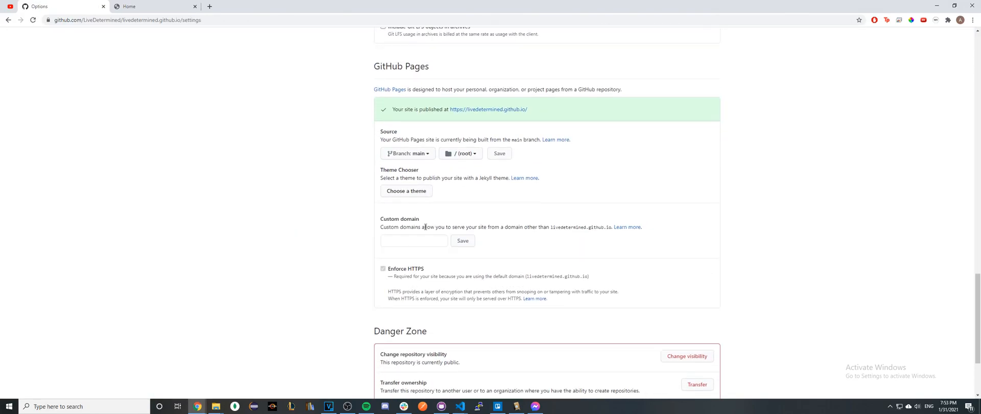
mouse_move(416, 237)
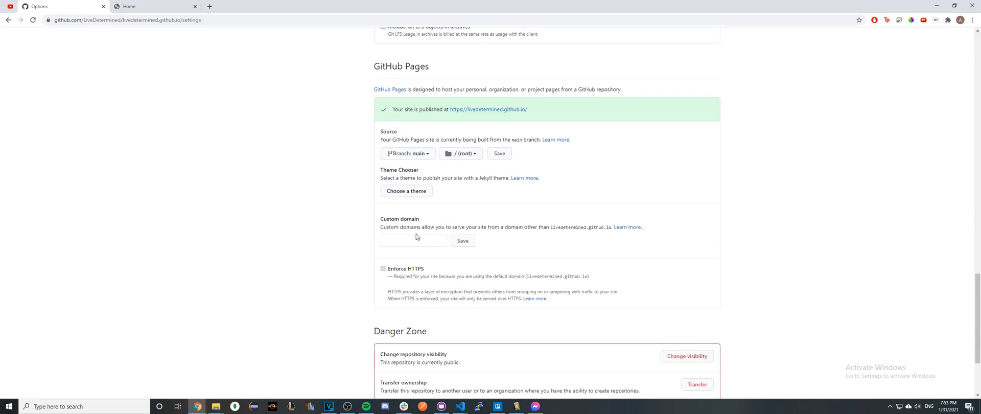
mouse_move(430, 220)
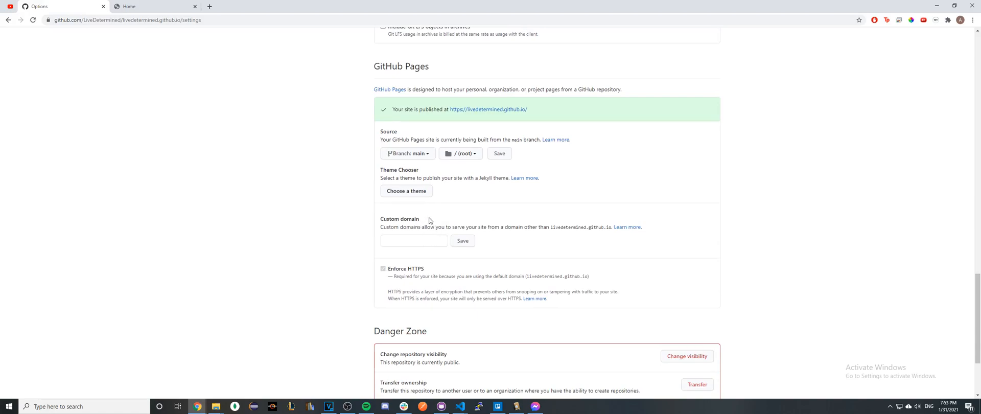
mouse_move(474, 208)
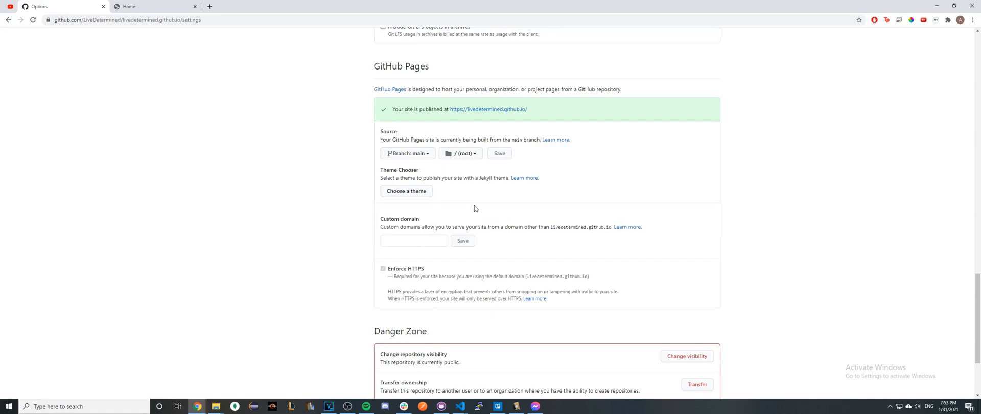